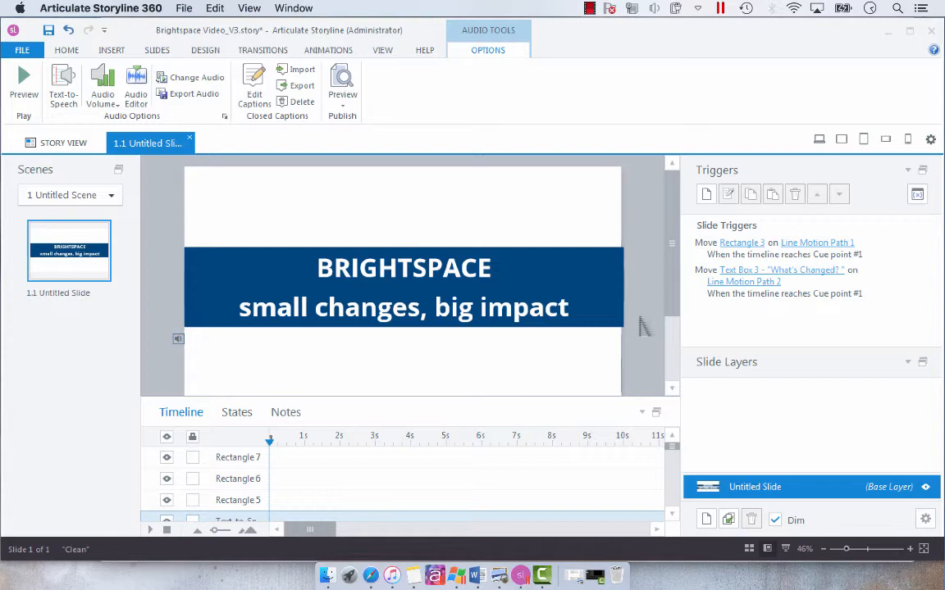
{"action": "mouse_move", "coordinate": [407, 124]}
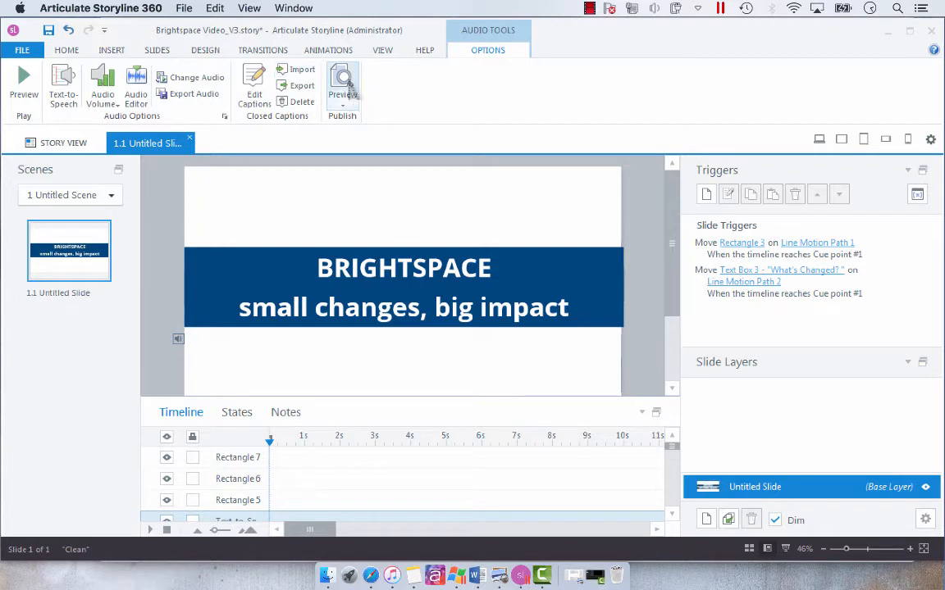
{"action": "mouse_move", "coordinate": [342, 88]}
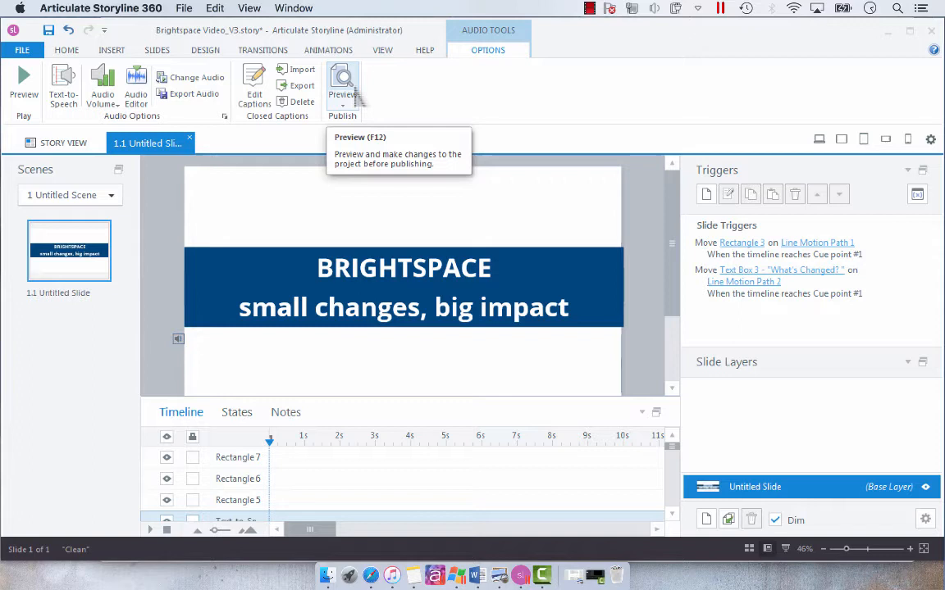
Preview the slide to see captions off by default, then return to editing
{"action": "left_click", "coordinate": [341, 85]}
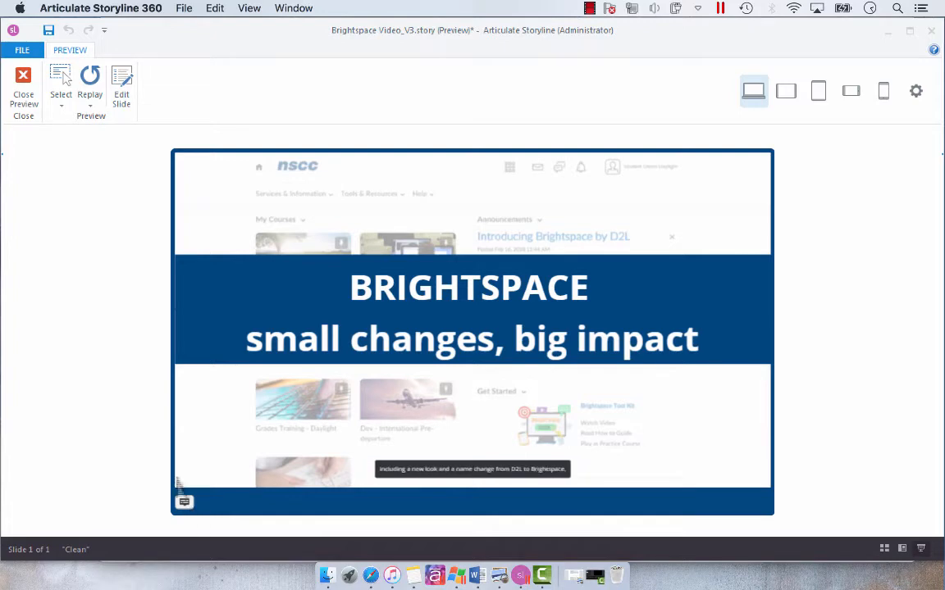
{"action": "left_click", "coordinate": [23, 85]}
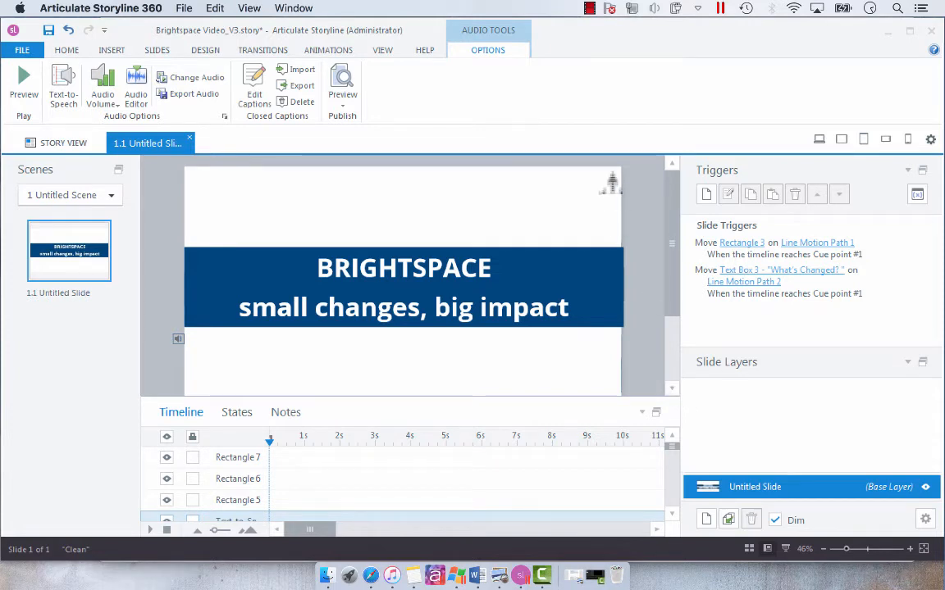
{"action": "mouse_move", "coordinate": [653, 385]}
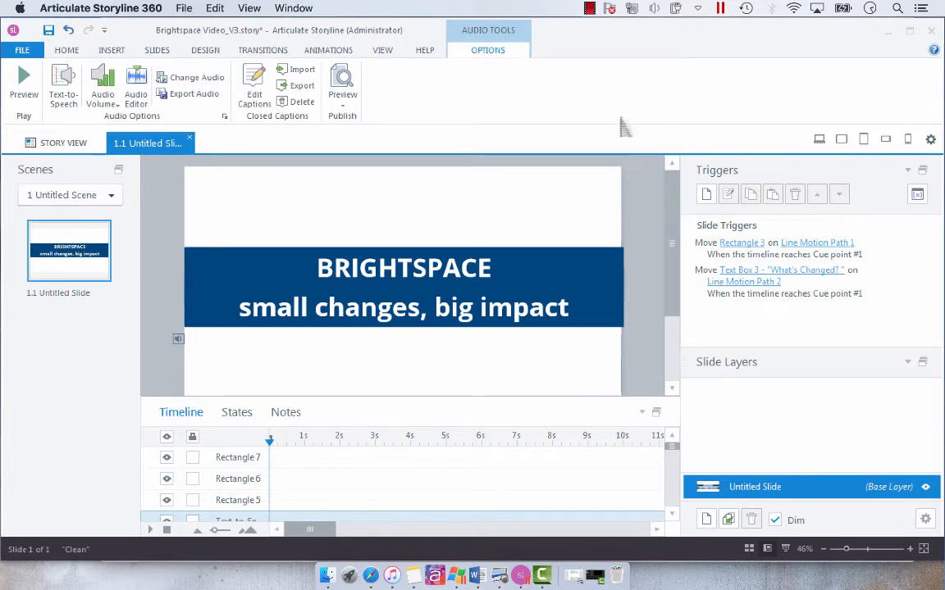
{"action": "mouse_move", "coordinate": [577, 90]}
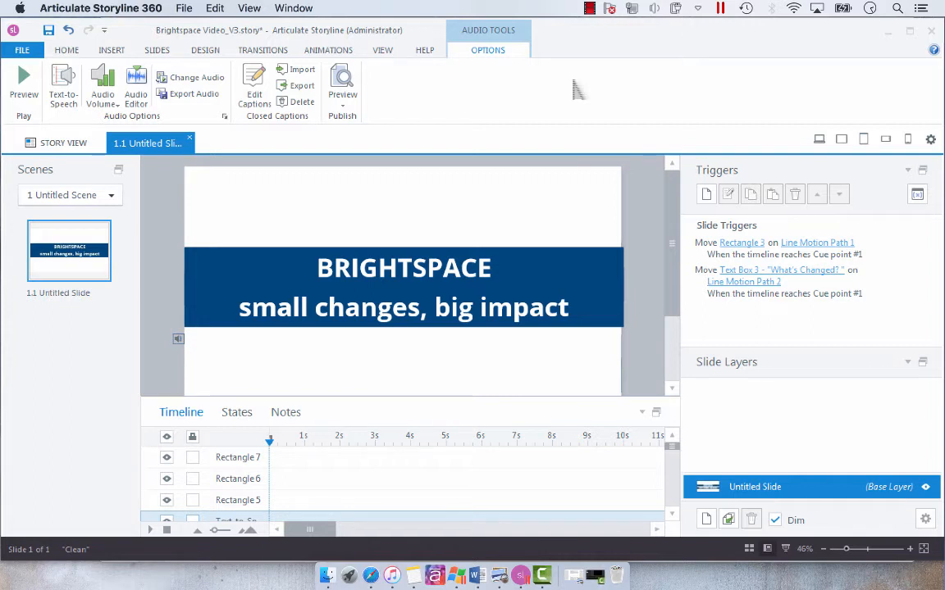
{"action": "mouse_move", "coordinate": [390, 64]}
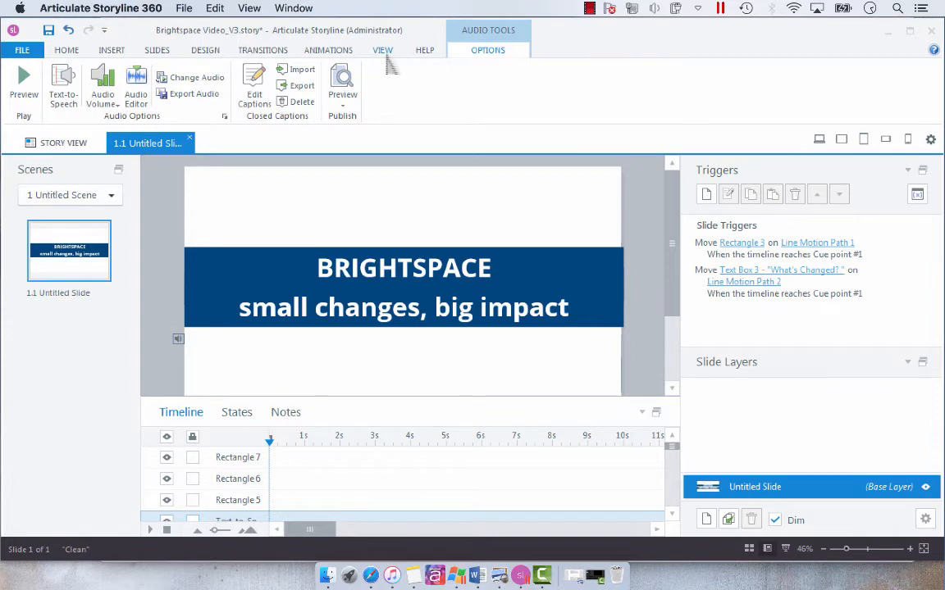
Switch to Slide Master view and start a new trigger on the master
{"action": "left_click", "coordinate": [382, 49]}
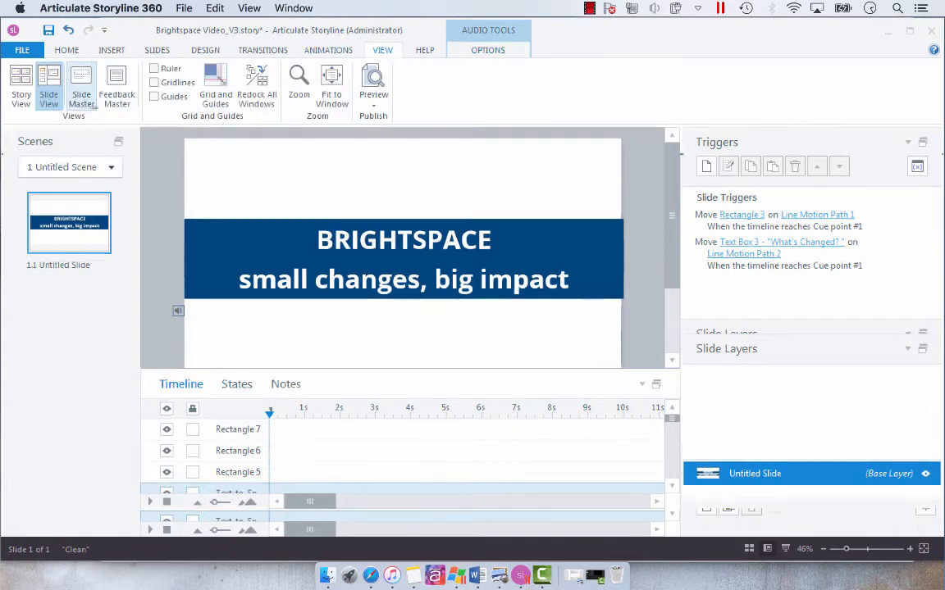
{"action": "left_click", "coordinate": [80, 85]}
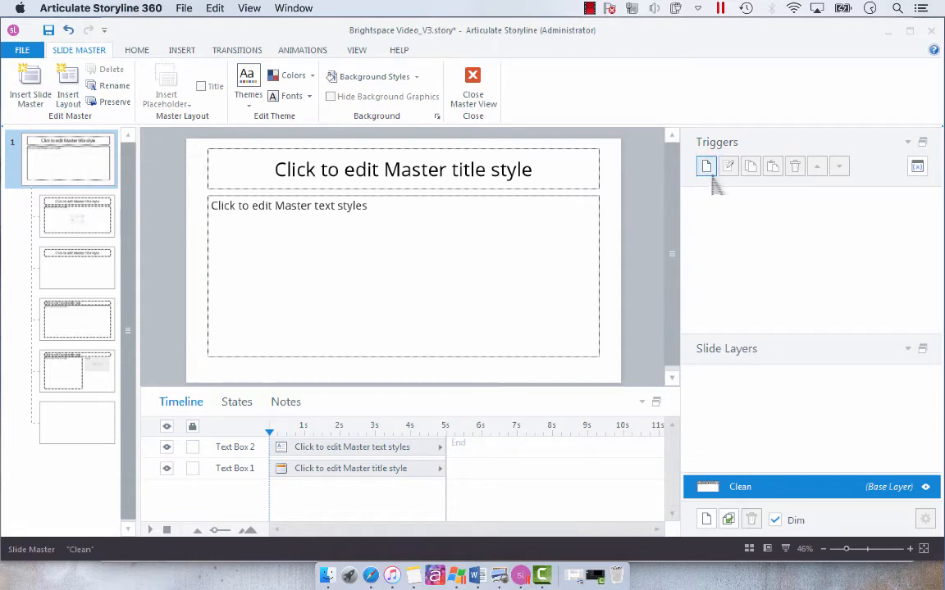
{"action": "left_click", "coordinate": [705, 165]}
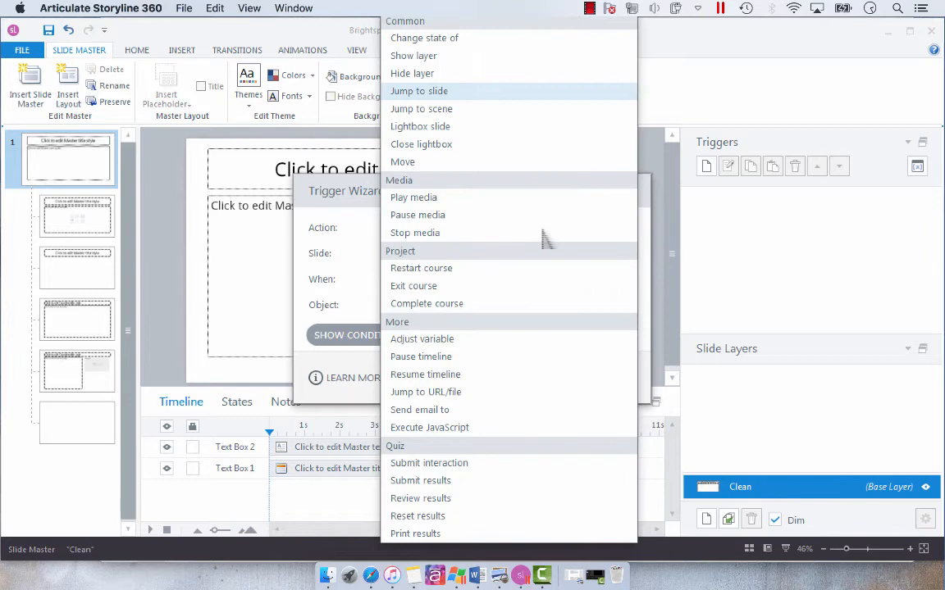
Make the trigger adjust variable Player.DisplayCaptions to value True when the timeline starts
{"action": "left_click", "coordinate": [421, 338]}
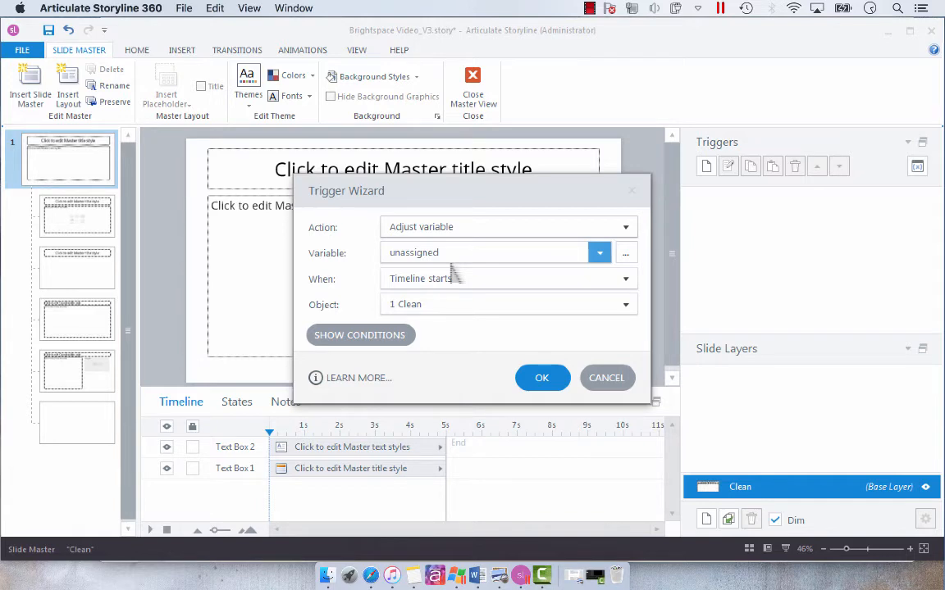
{"action": "left_click", "coordinate": [601, 253]}
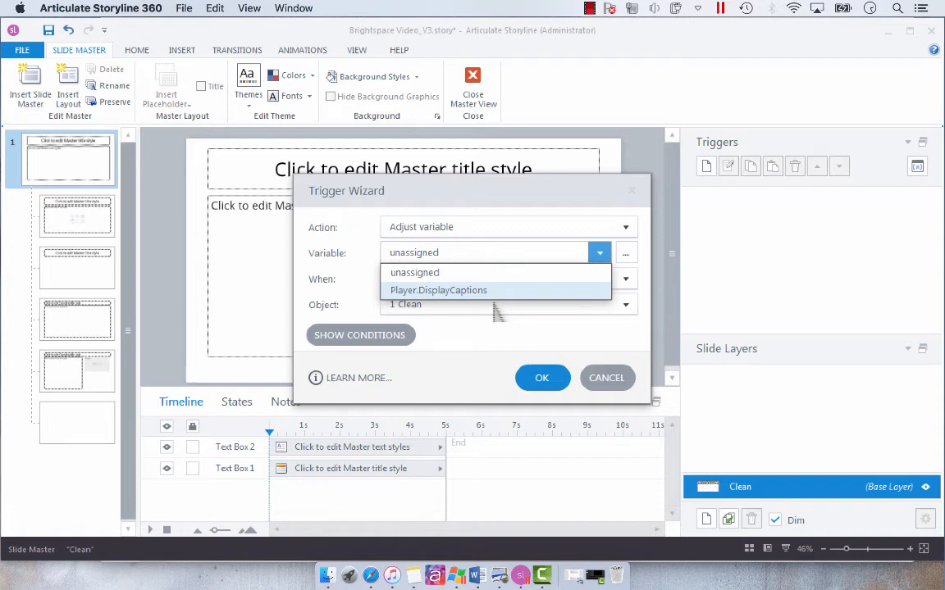
{"action": "left_click", "coordinate": [438, 290]}
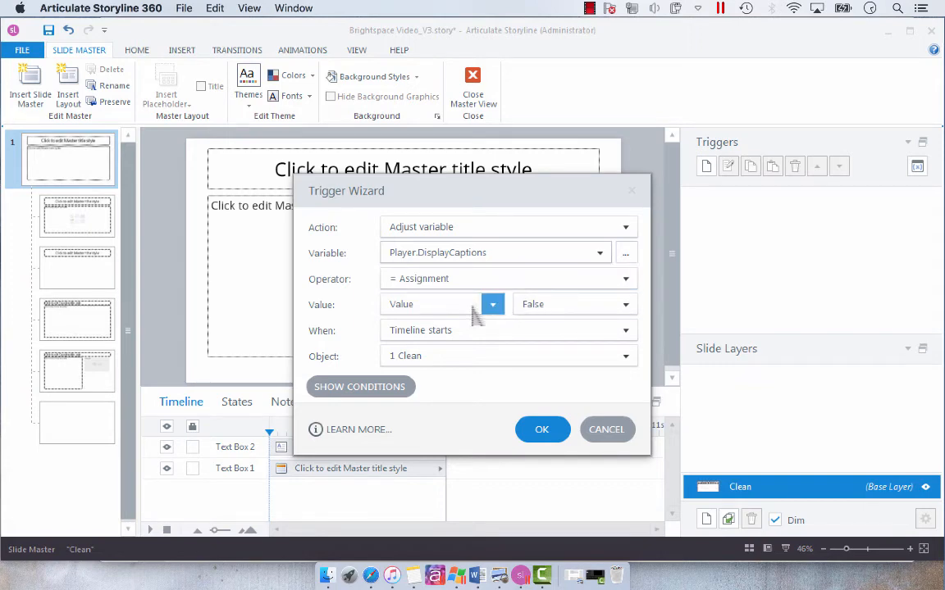
{"action": "left_click", "coordinate": [574, 304]}
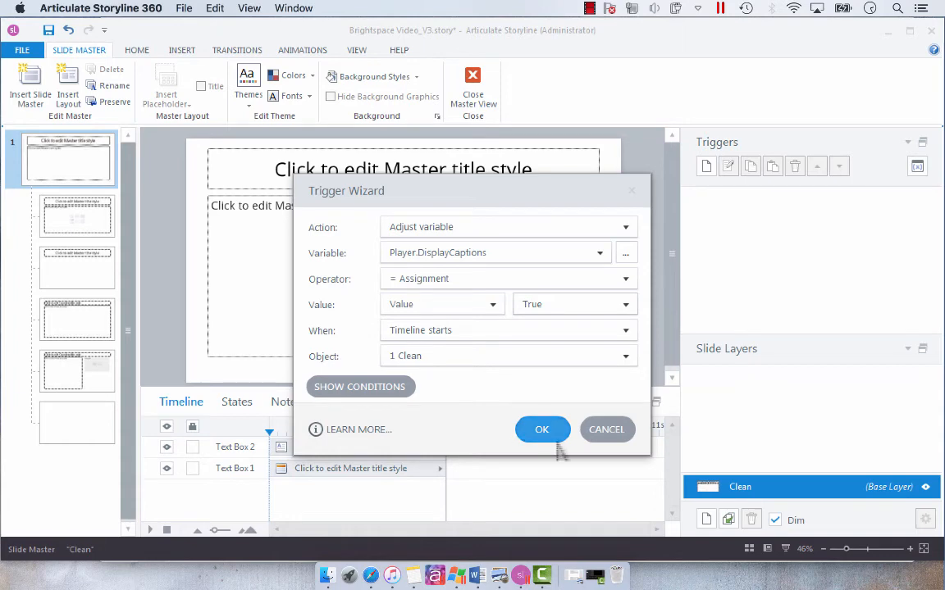
Confirm the trigger, close master view, and preview the slide to check captions display
{"action": "left_click", "coordinate": [541, 430]}
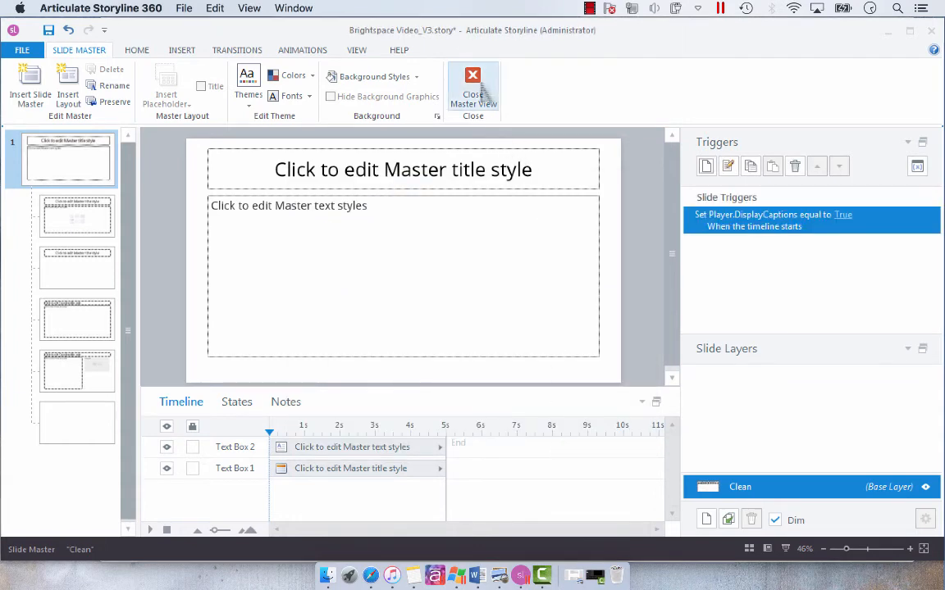
{"action": "left_click", "coordinate": [472, 89]}
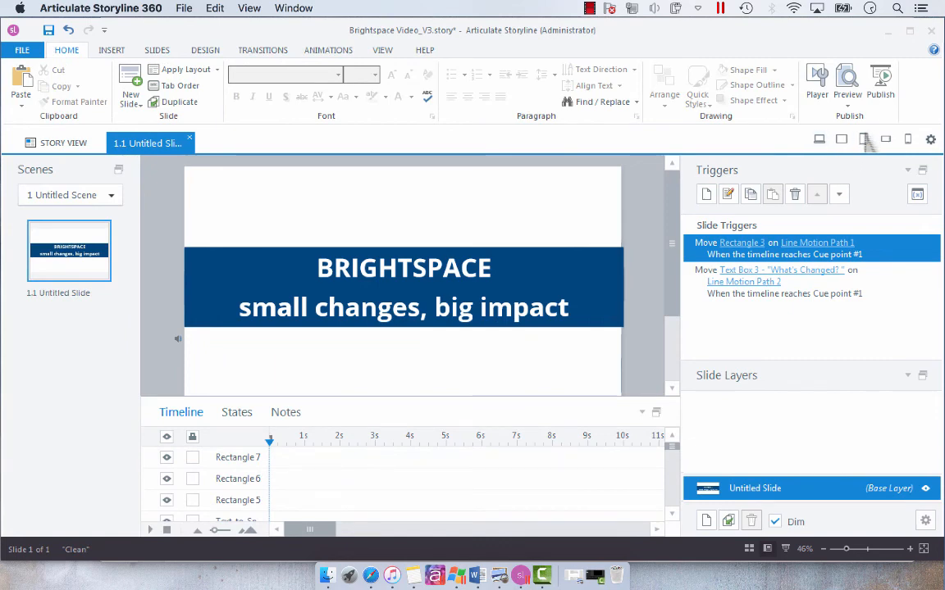
{"action": "mouse_move", "coordinate": [846, 82]}
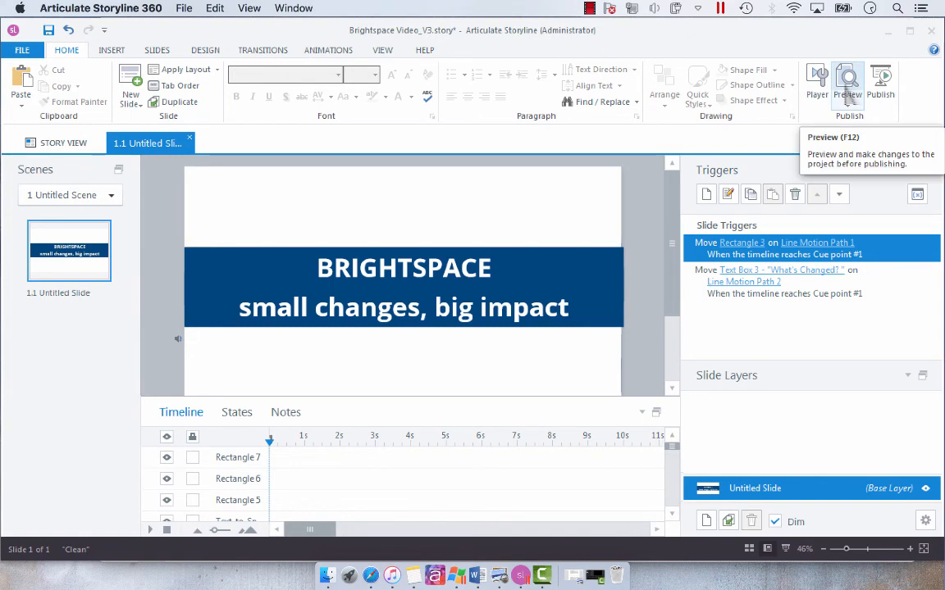
{"action": "left_click", "coordinate": [846, 82]}
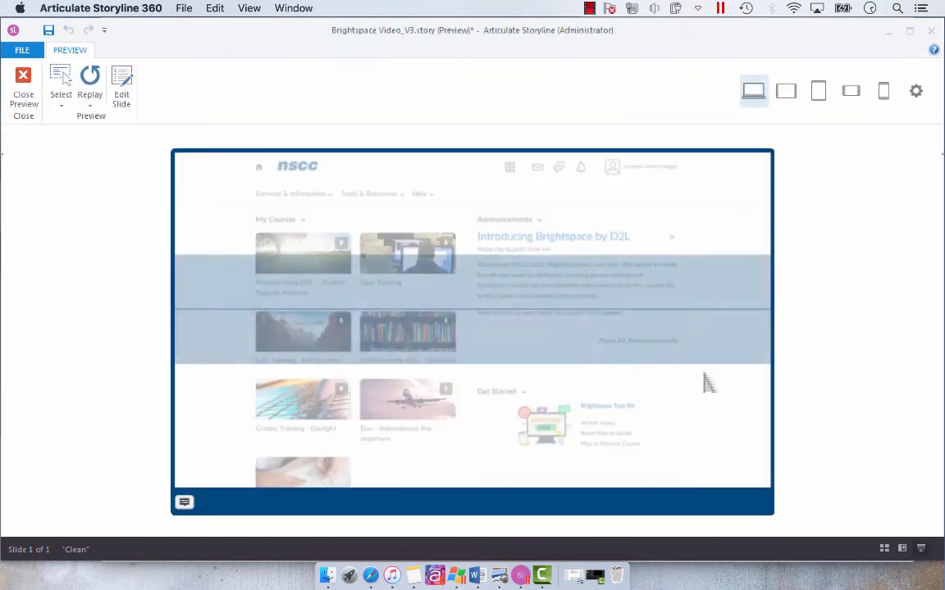